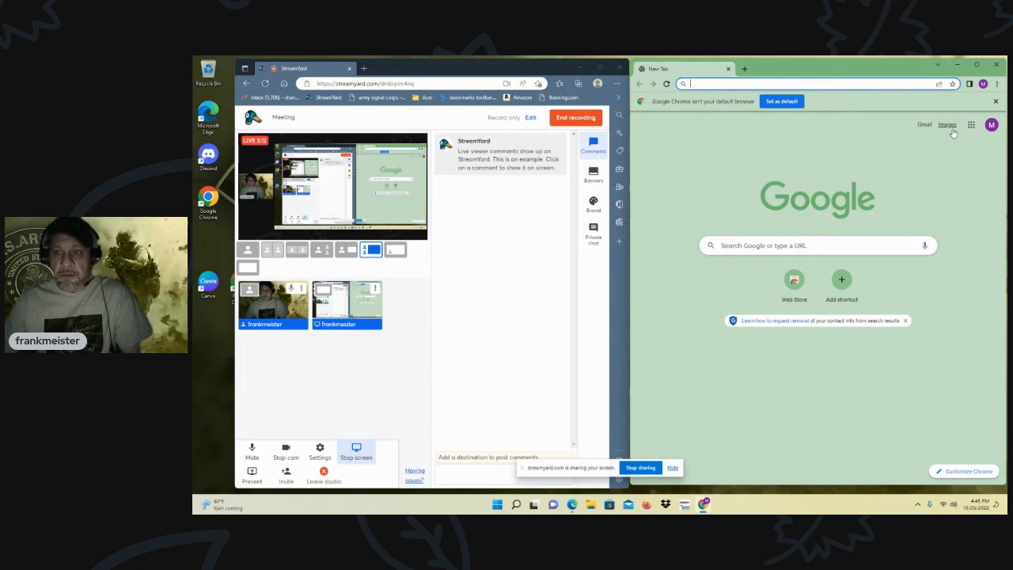
click(924, 123)
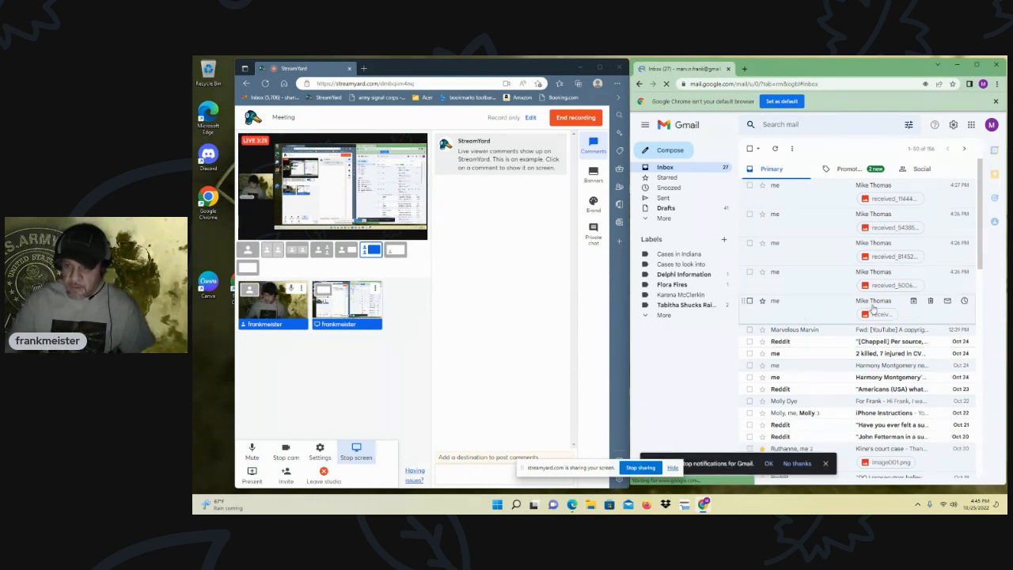
click(871, 301)
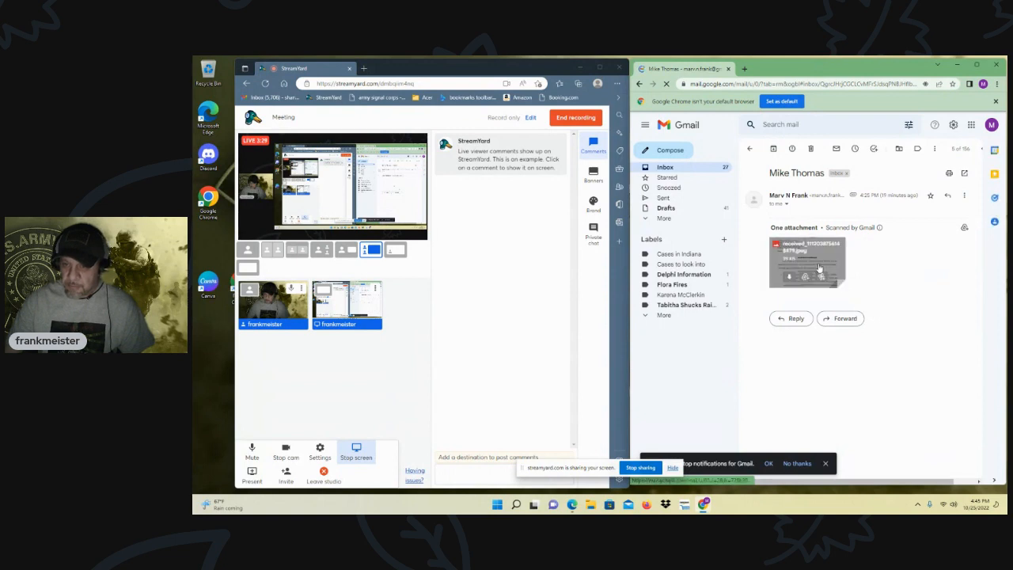
click(808, 261)
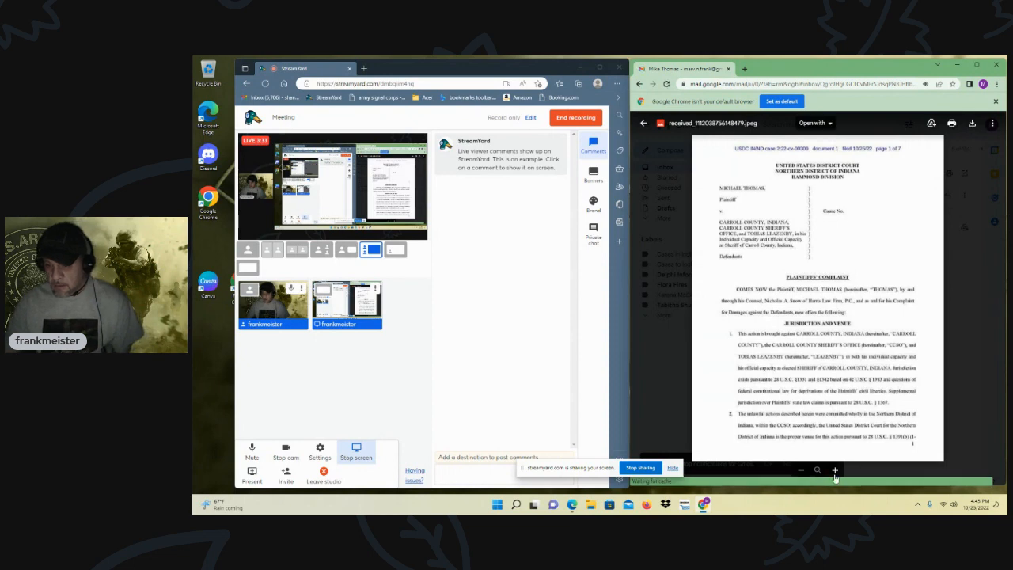
click(834, 470)
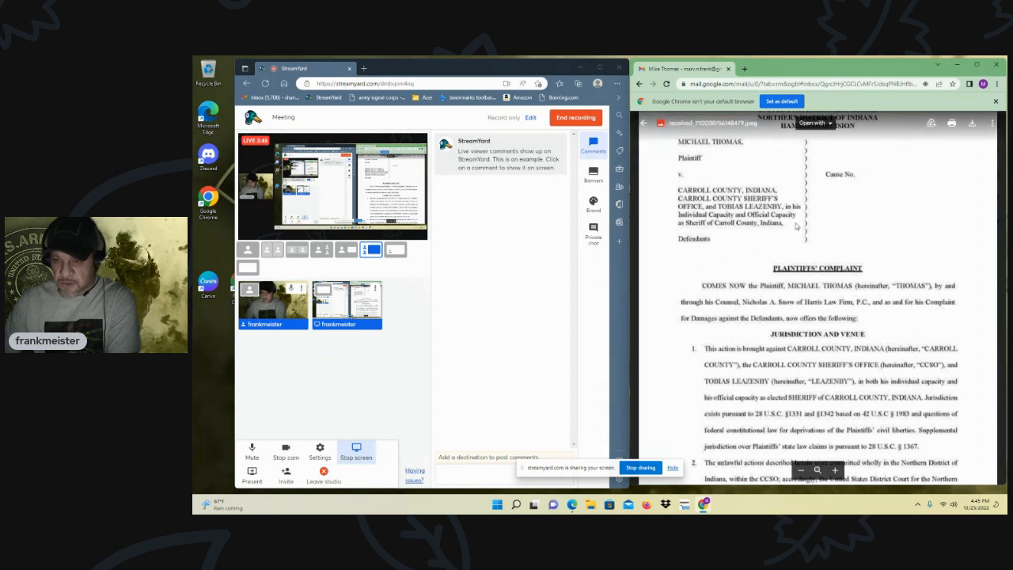
mouse_move(758, 231)
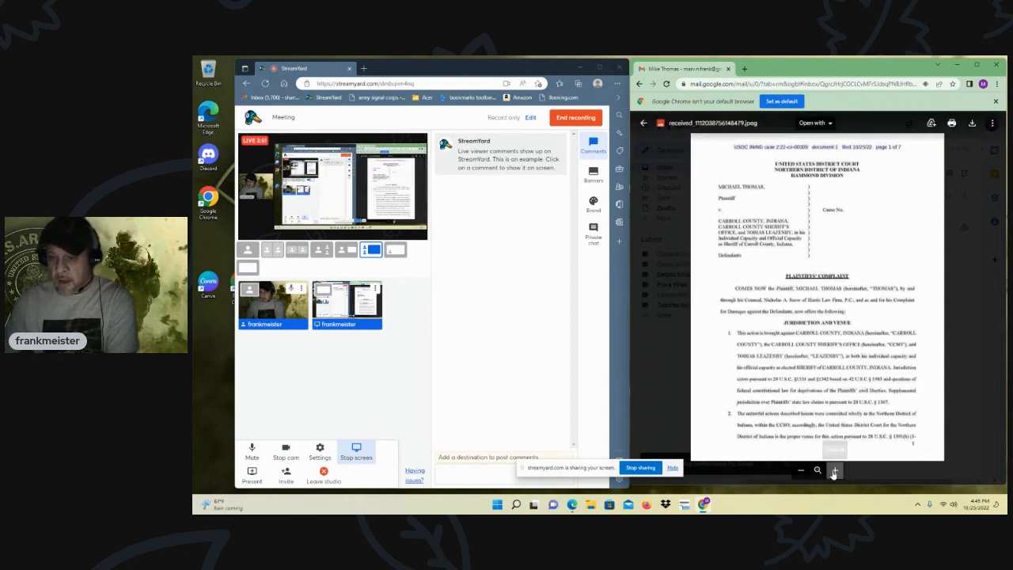
click(835, 471)
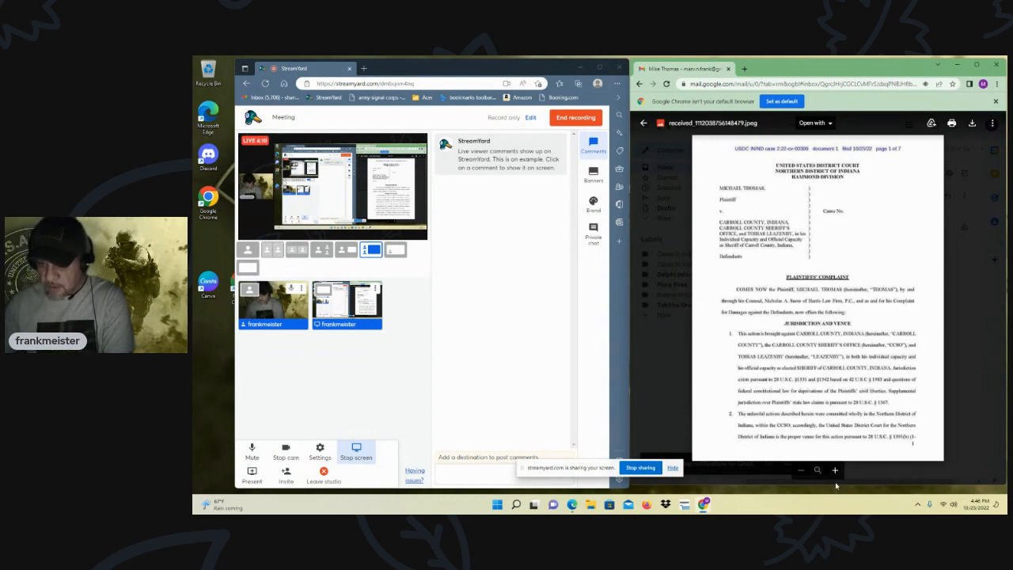
click(834, 471)
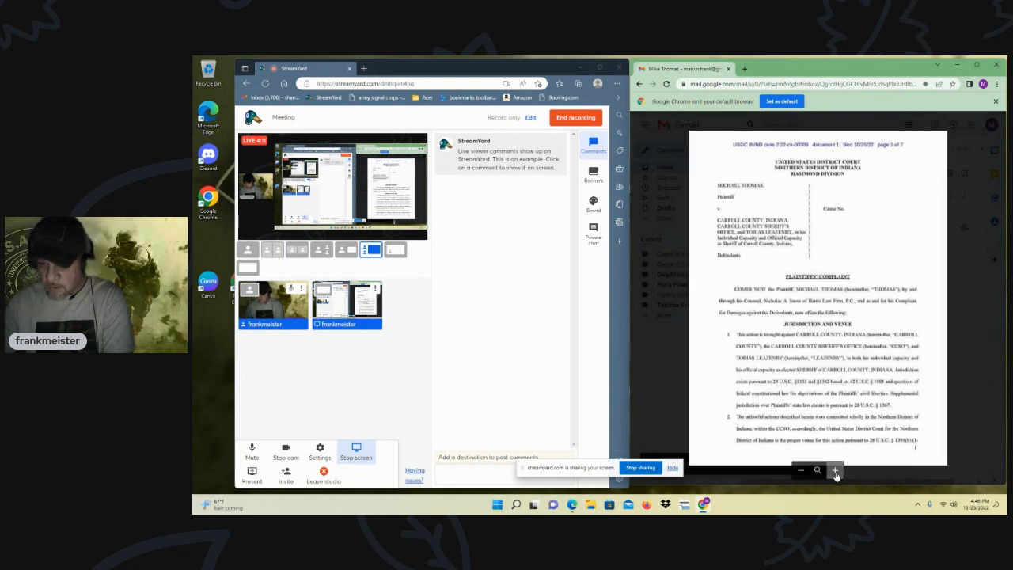
Leave the first page's attachment preview and return to the inbox list.
click(834, 470)
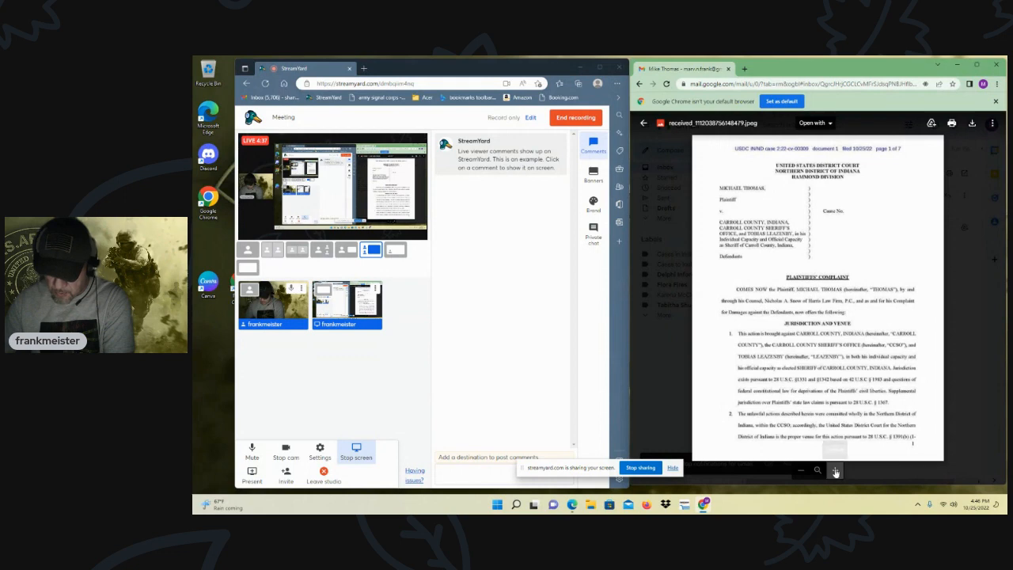
click(836, 471)
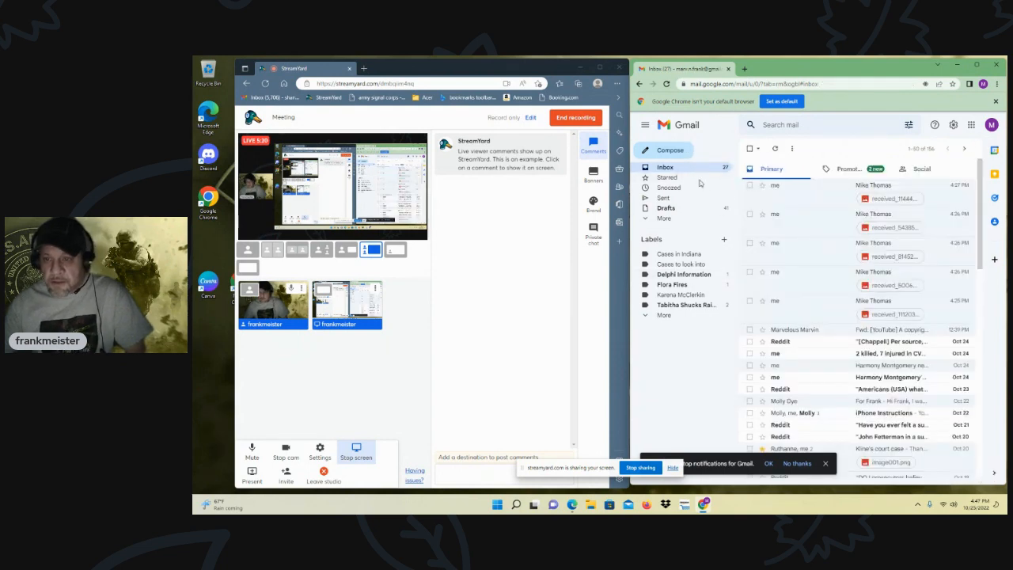
mouse_move(811, 282)
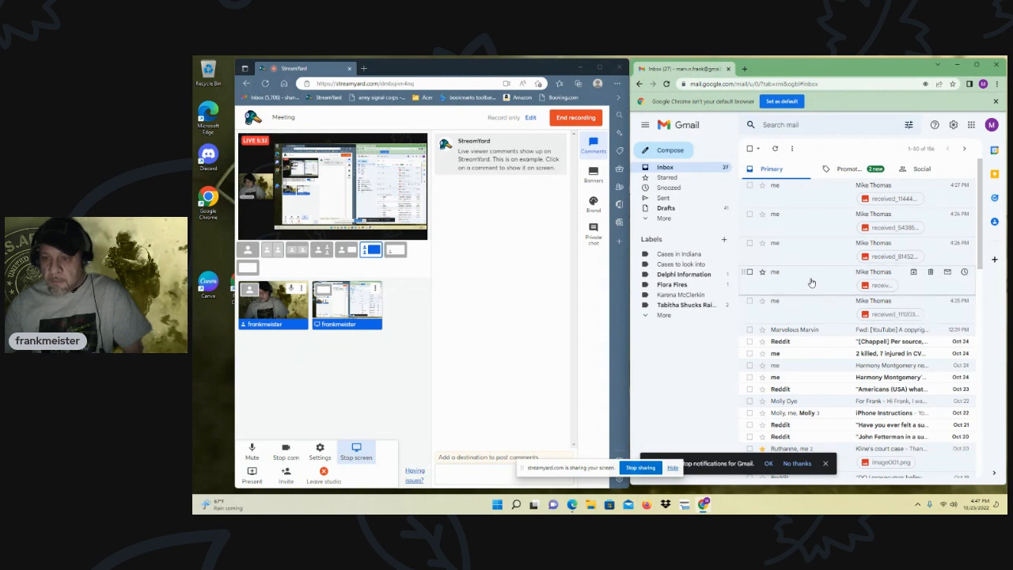
click(879, 285)
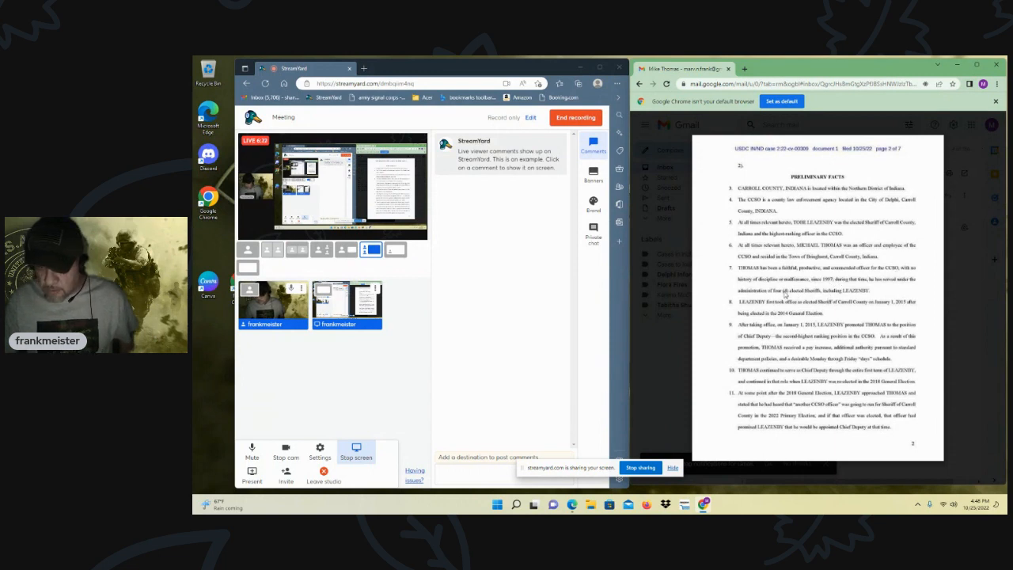
mouse_move(780, 291)
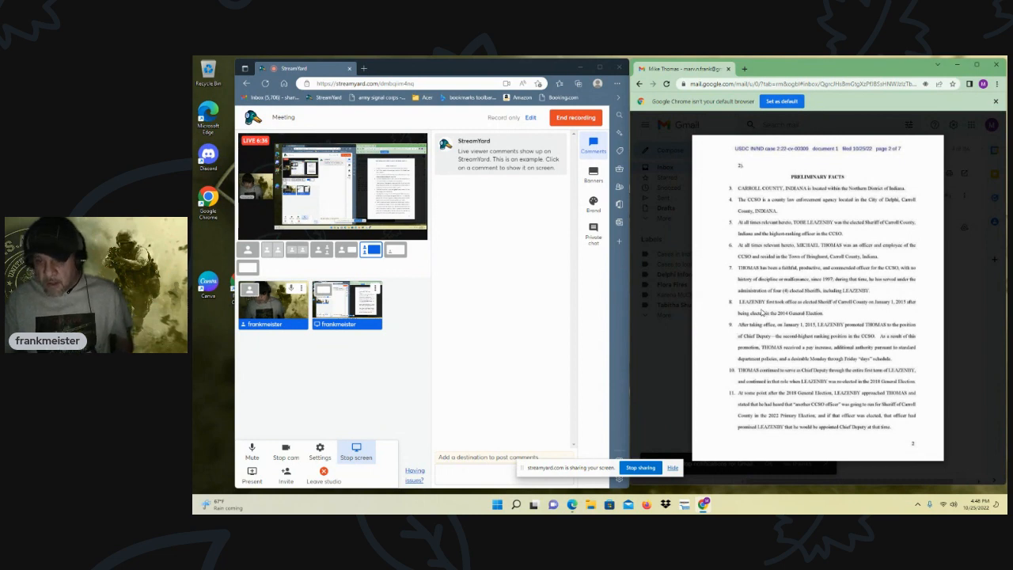
mouse_move(866, 313)
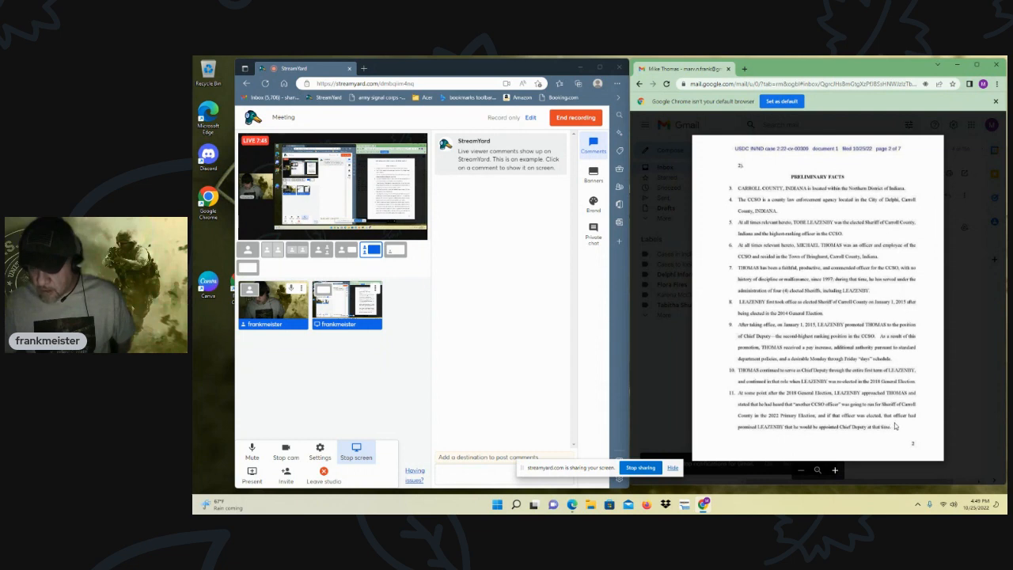
mouse_move(881, 443)
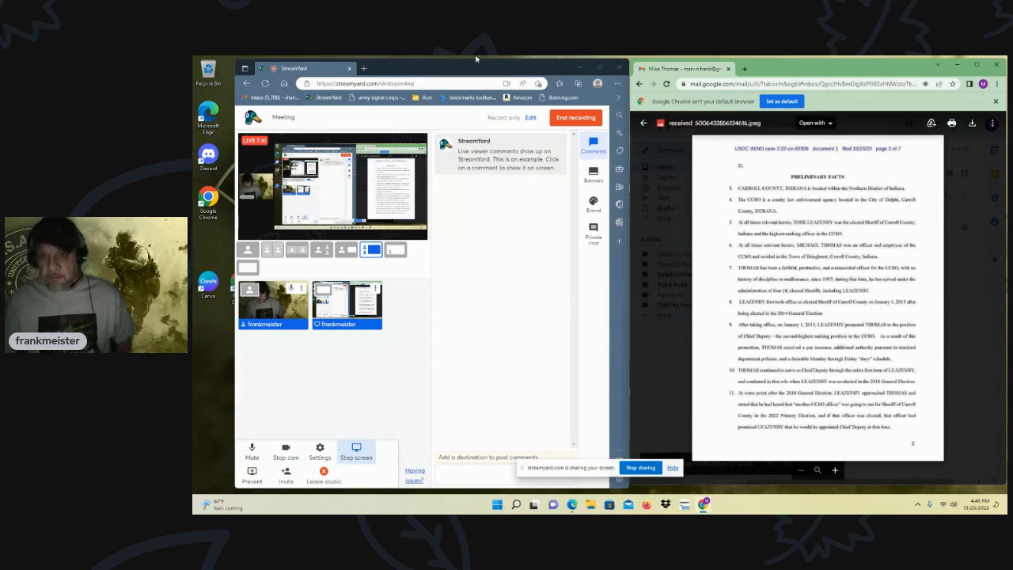
Close the page two preview and view the next attached complaint page.
click(644, 123)
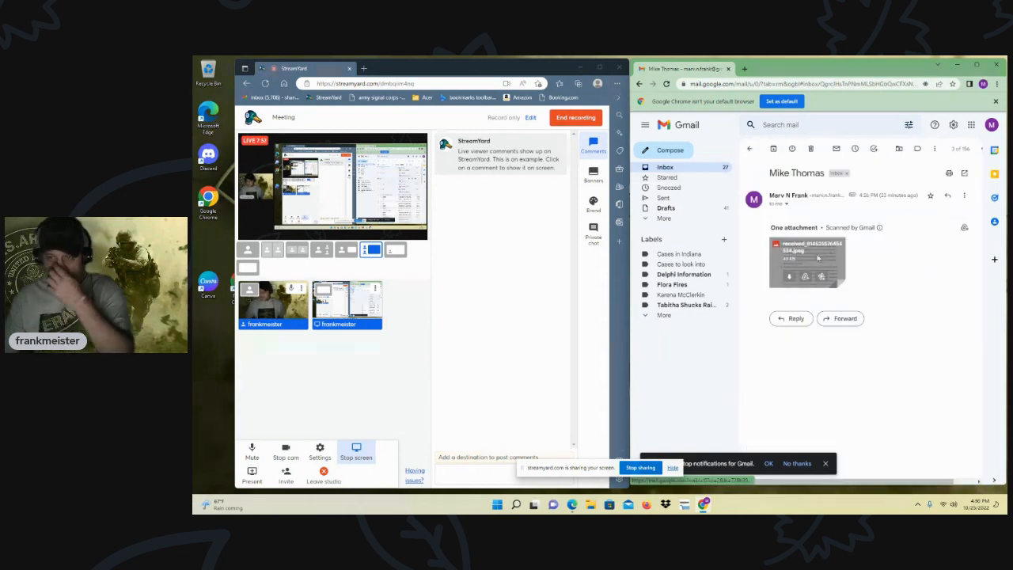
click(808, 261)
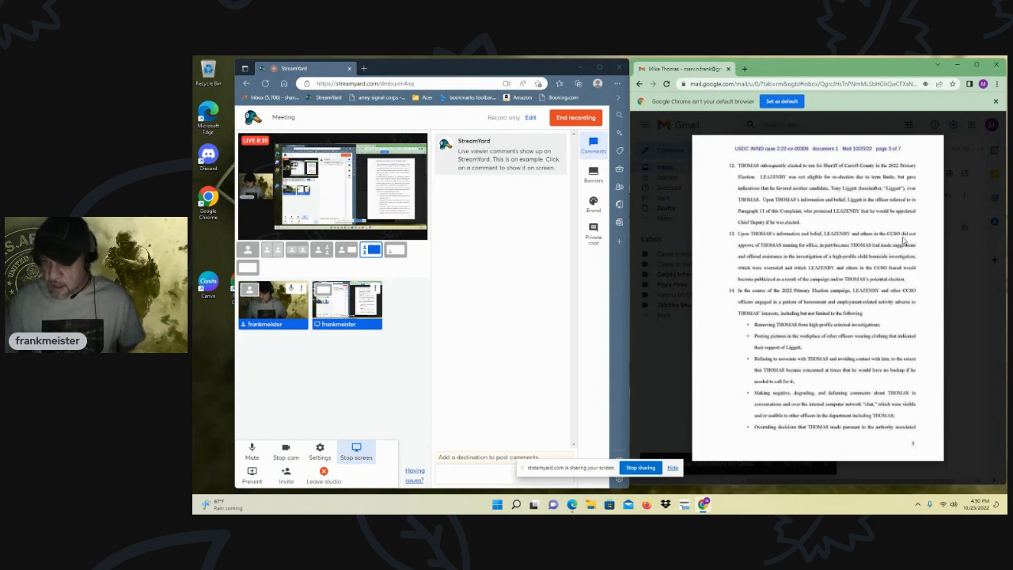
mouse_move(783, 260)
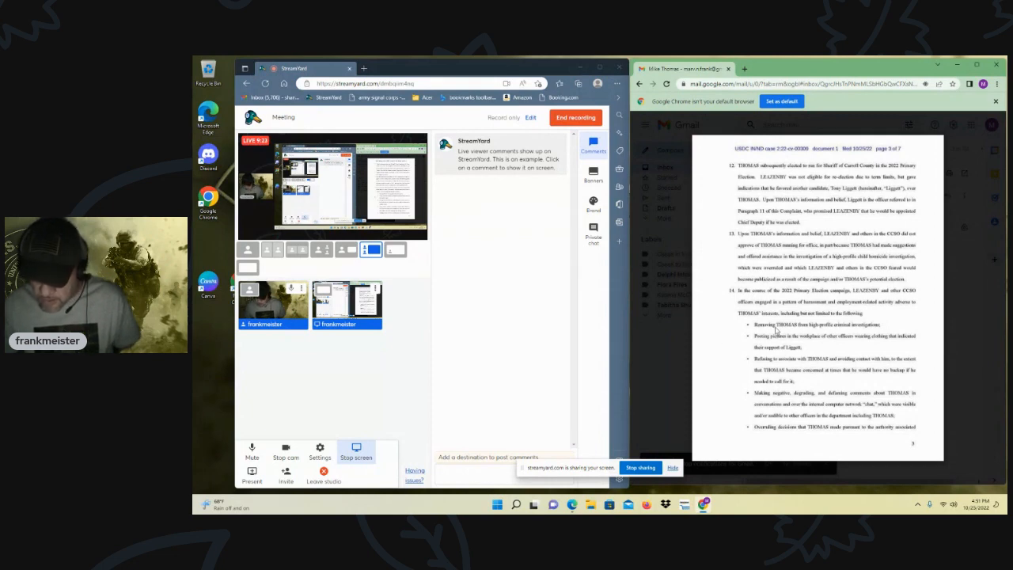
mouse_move(823, 350)
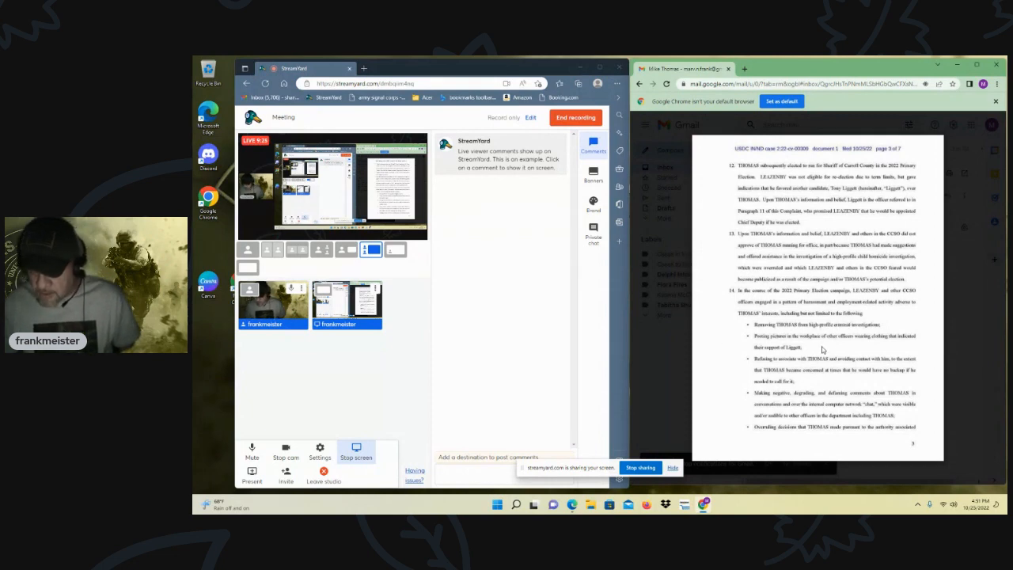
mouse_move(823, 333)
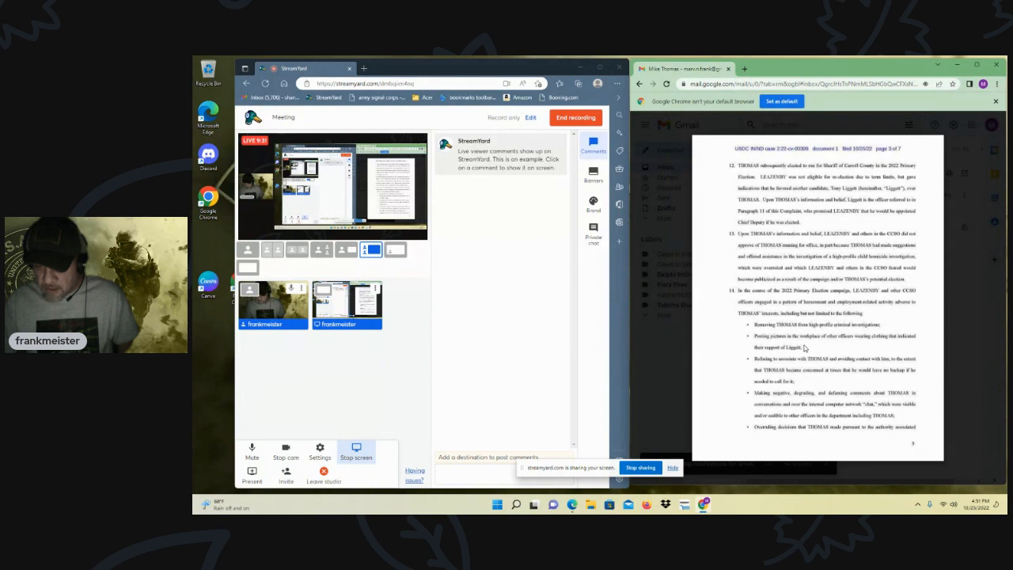
mouse_move(881, 347)
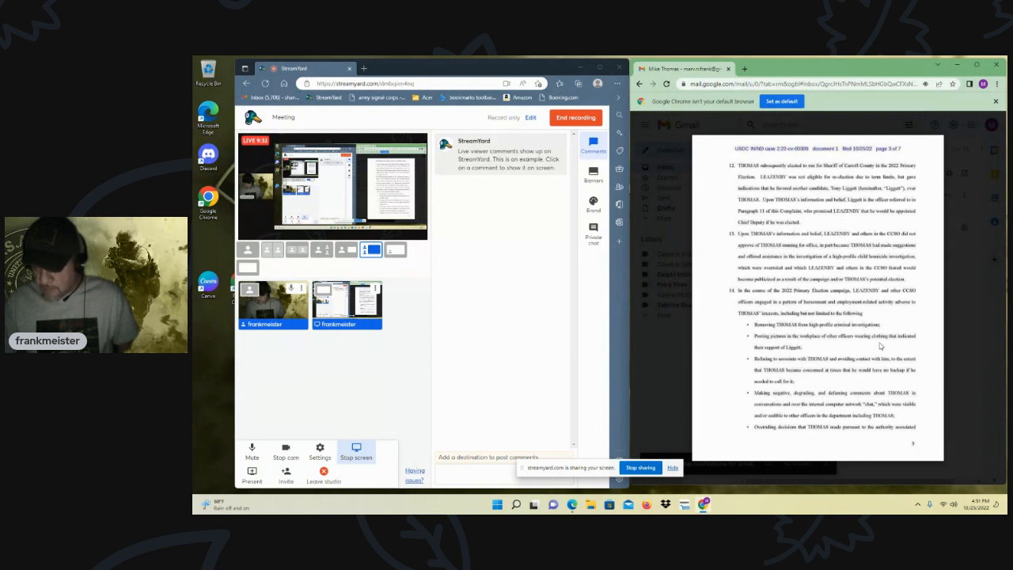
mouse_move(769, 355)
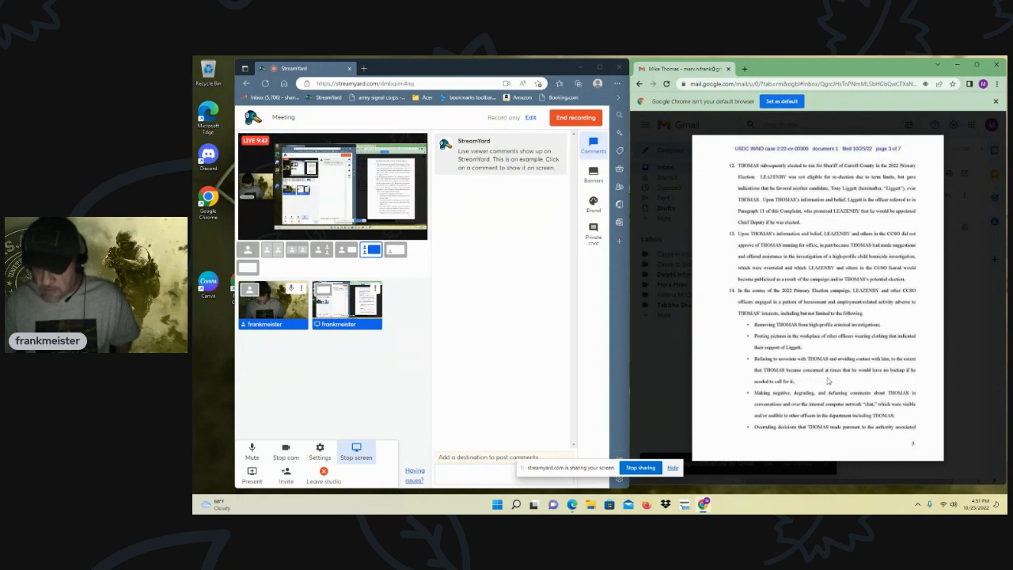
mouse_move(878, 385)
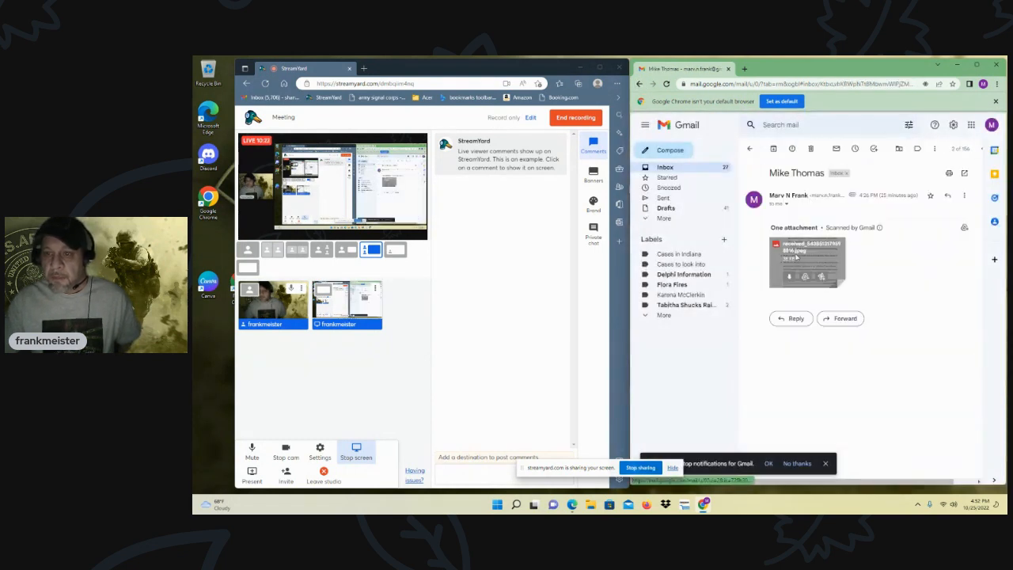
View the attached image of the next complaint page with later numbered allegations.
click(807, 263)
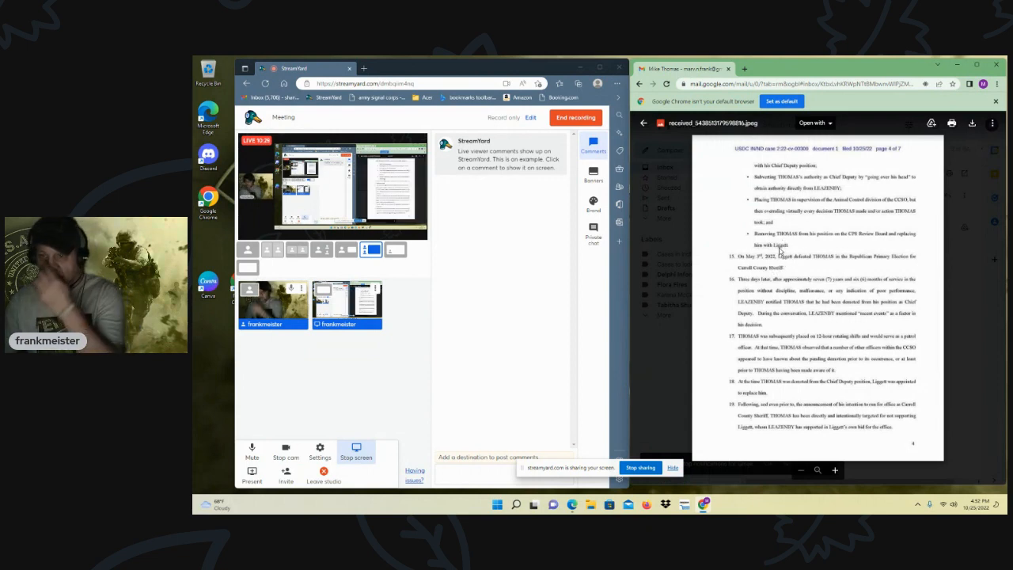
mouse_move(798, 202)
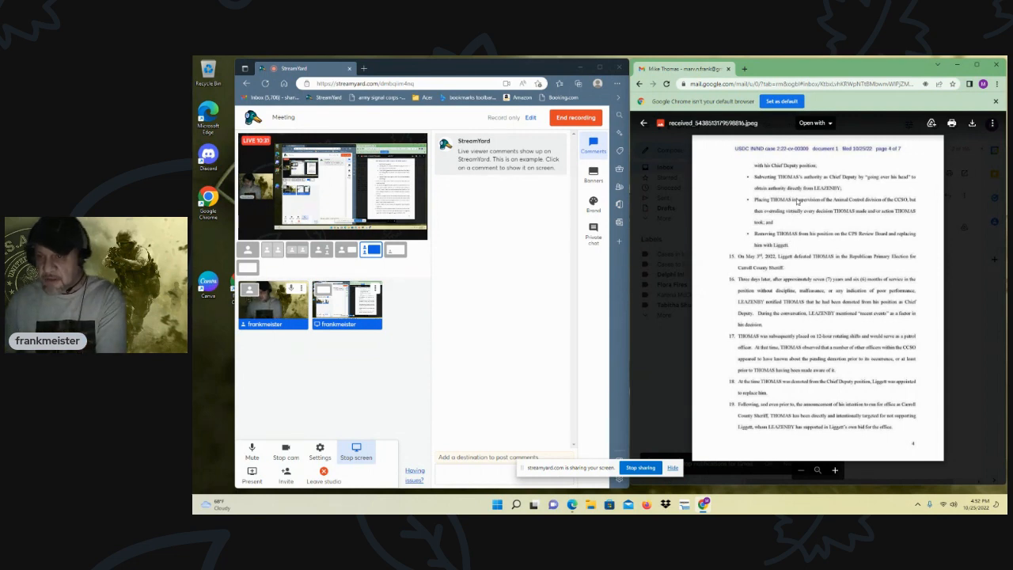
click(644, 123)
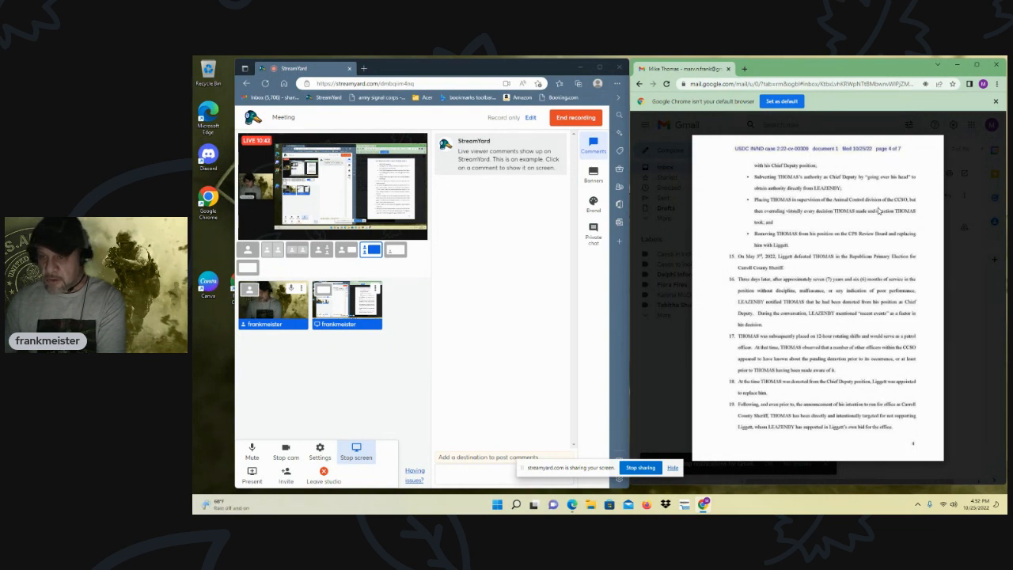
mouse_move(906, 209)
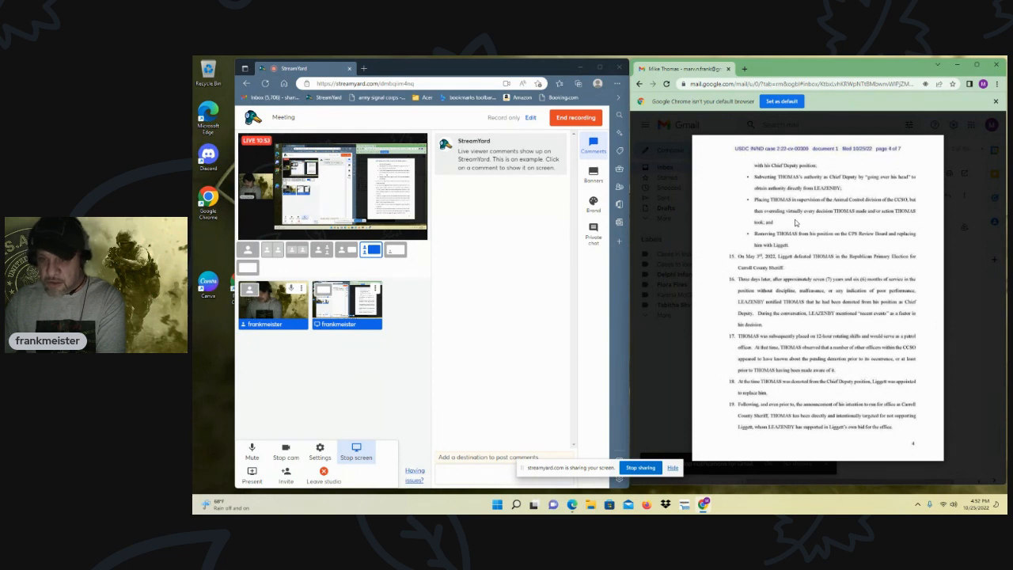
mouse_move(814, 246)
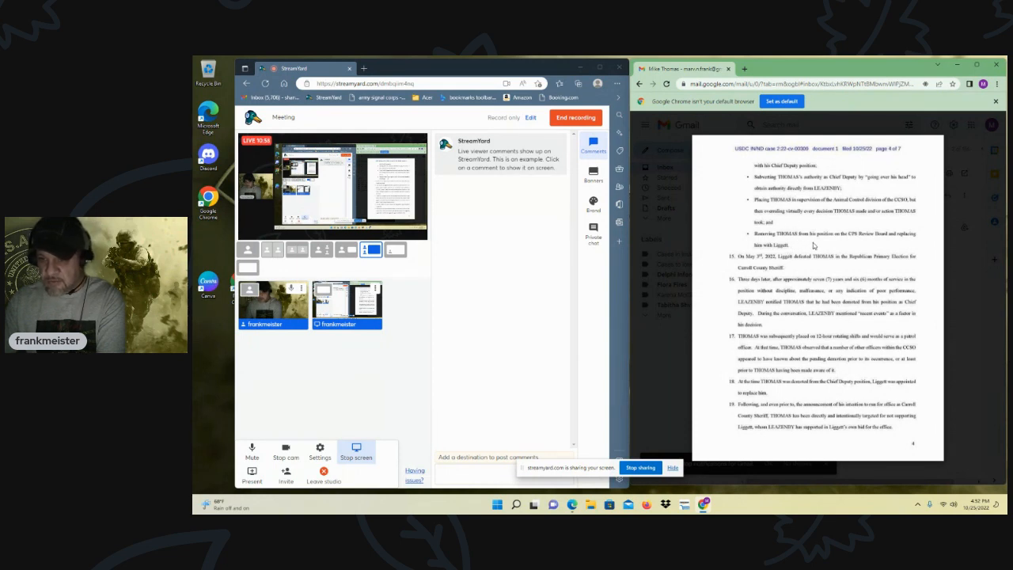
mouse_move(882, 247)
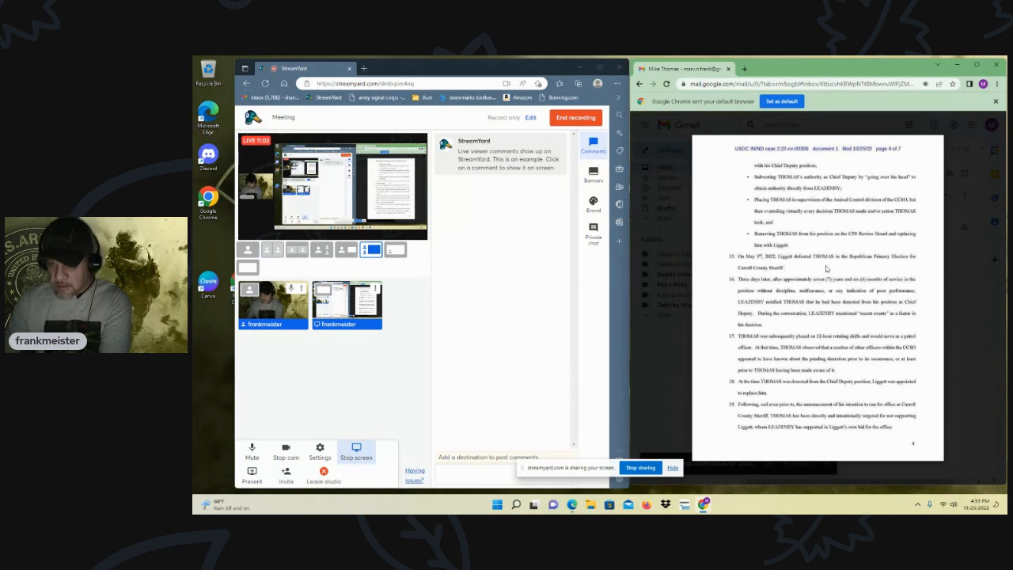
mouse_move(887, 273)
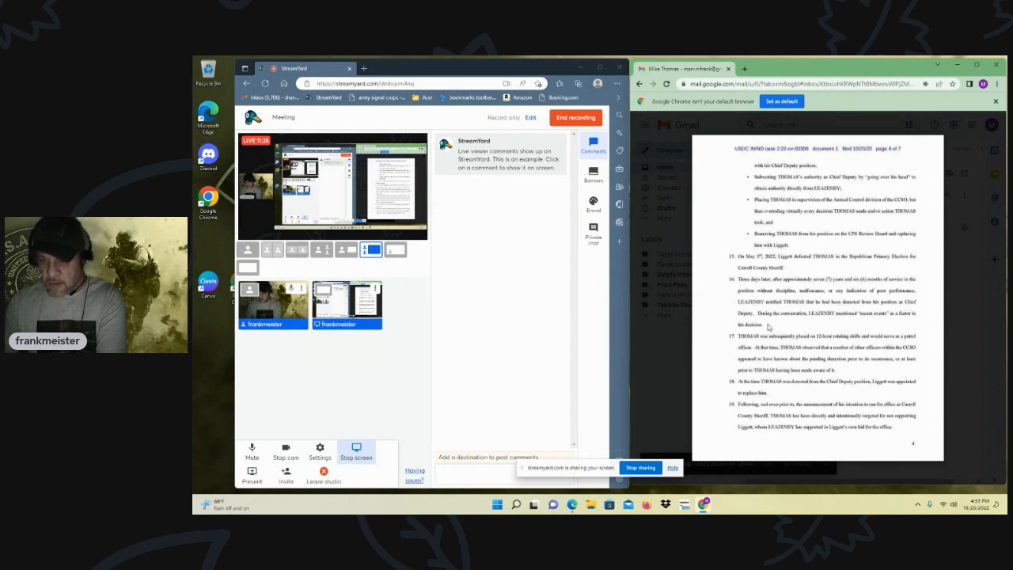
mouse_move(841, 326)
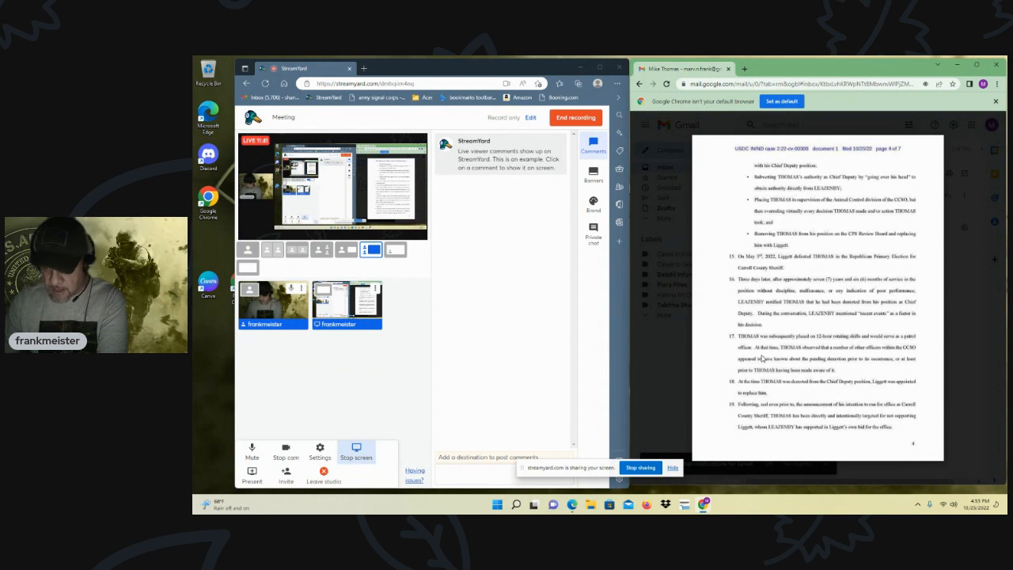
mouse_move(836, 356)
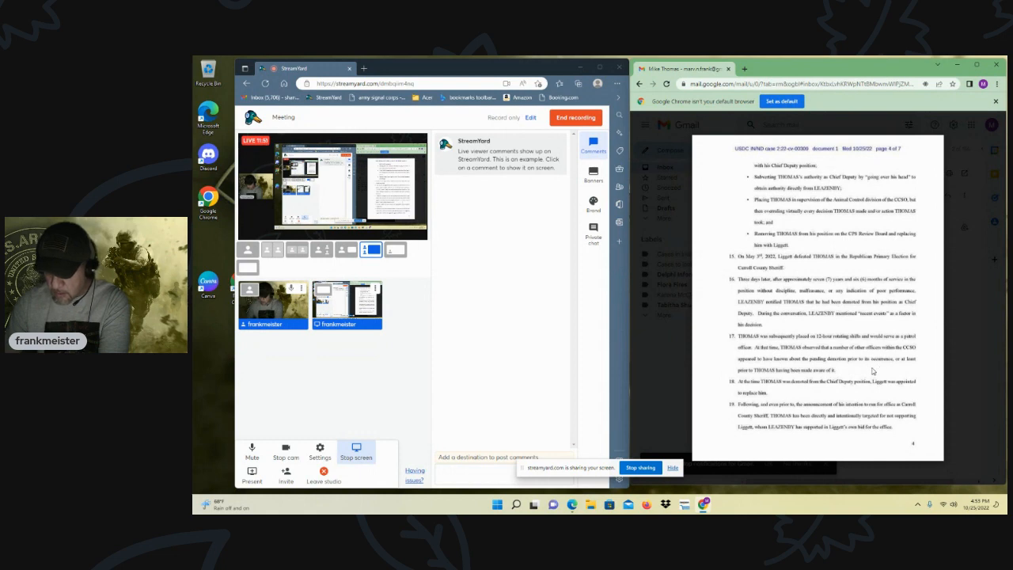
mouse_move(864, 379)
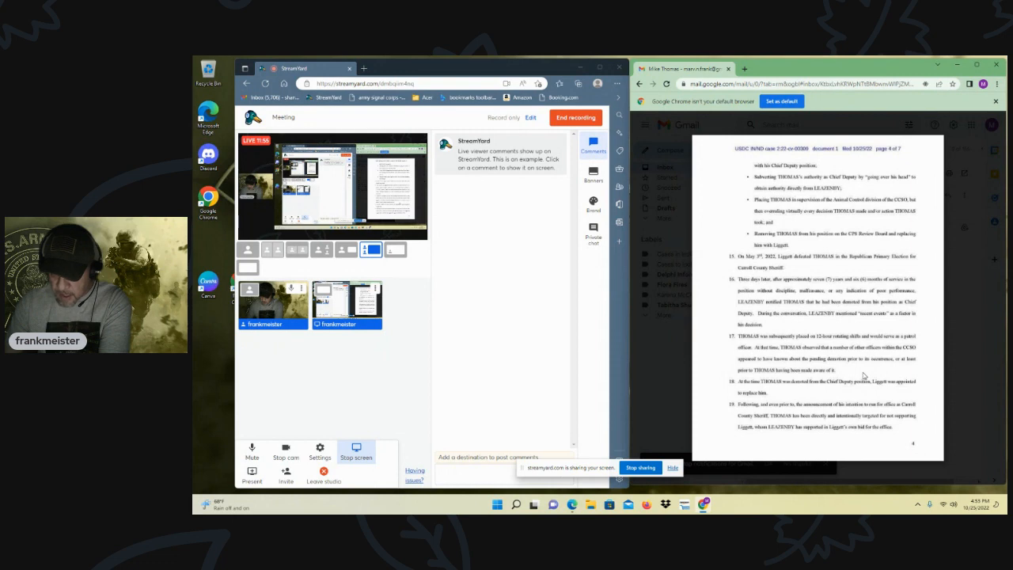
mouse_move(763, 390)
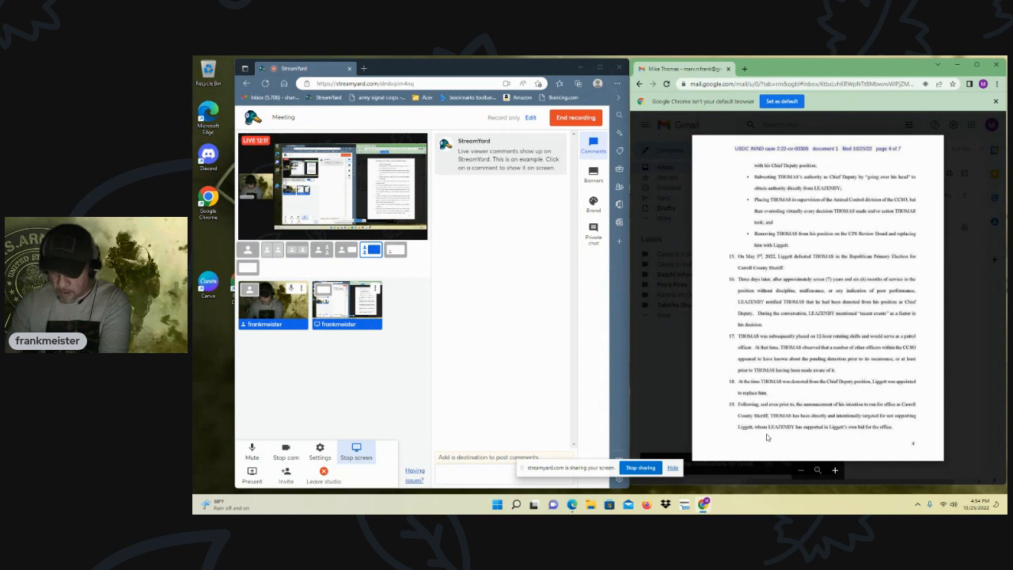
mouse_move(827, 440)
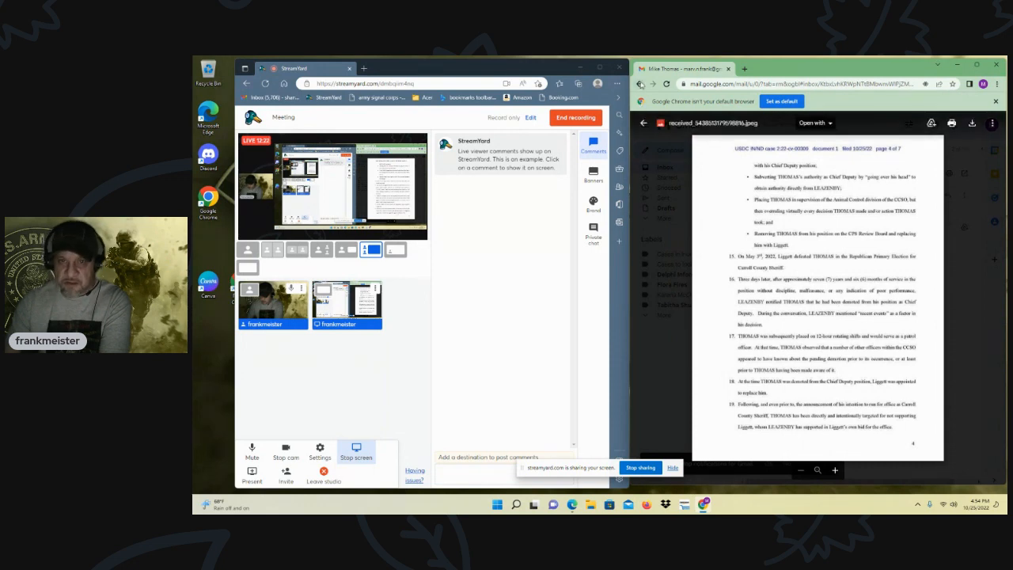
click(644, 124)
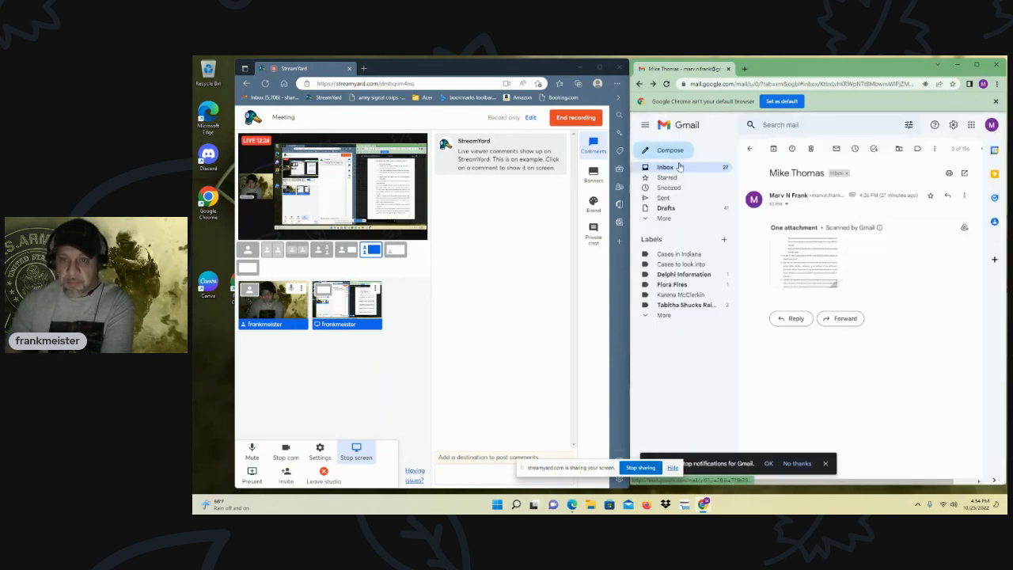
click(665, 168)
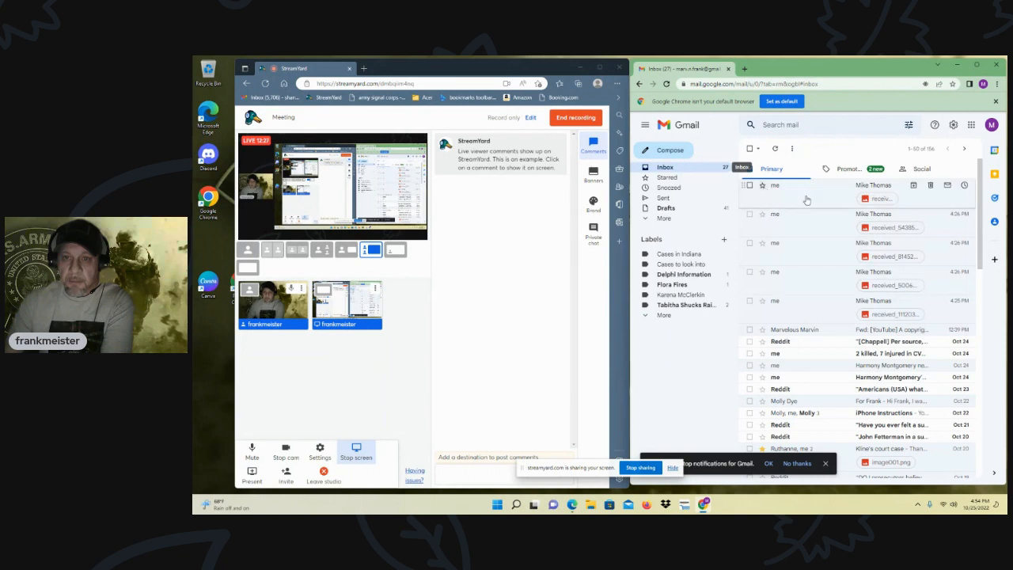
click(874, 185)
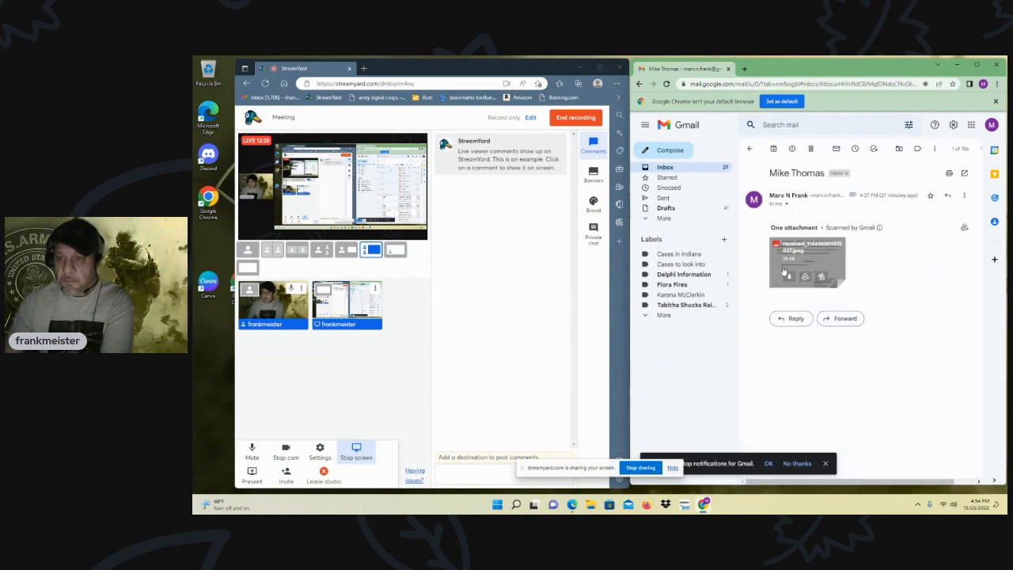
click(807, 261)
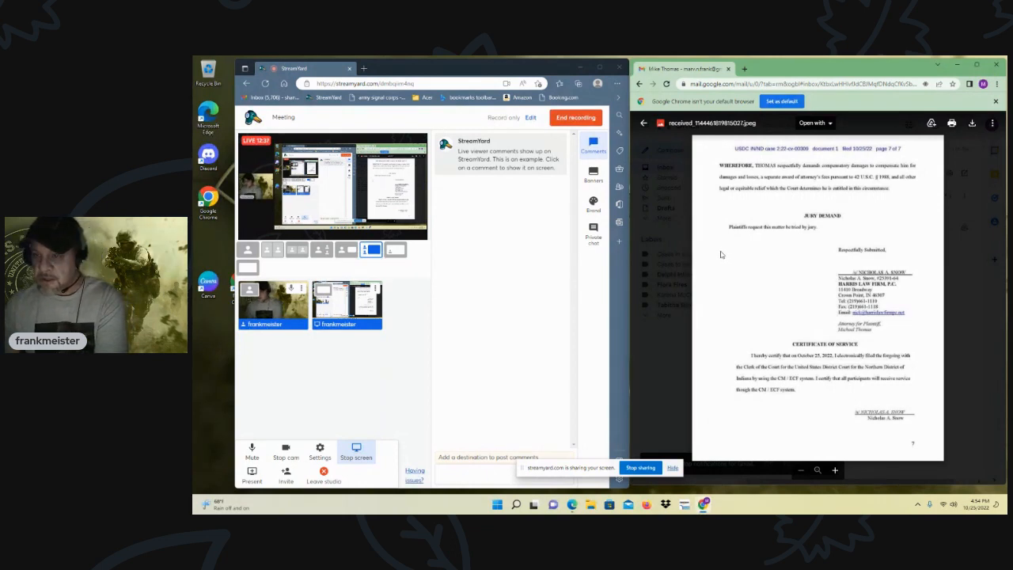
click(643, 124)
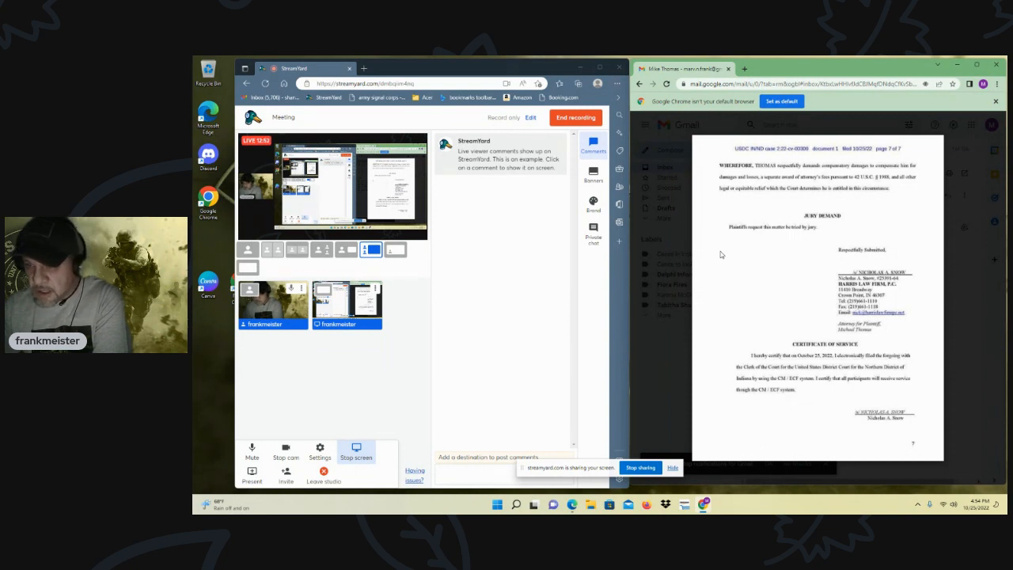
mouse_move(751, 243)
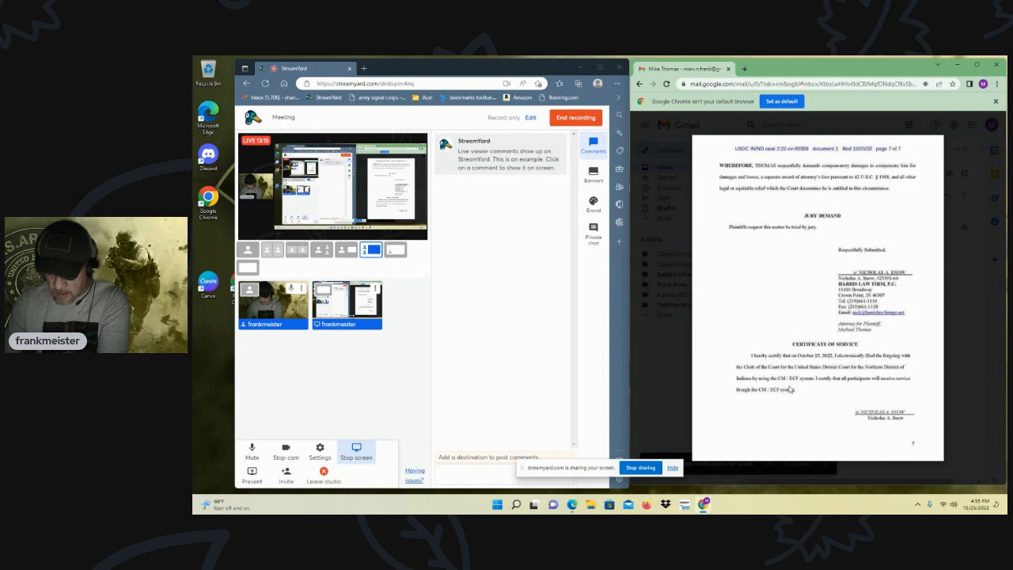
mouse_move(816, 393)
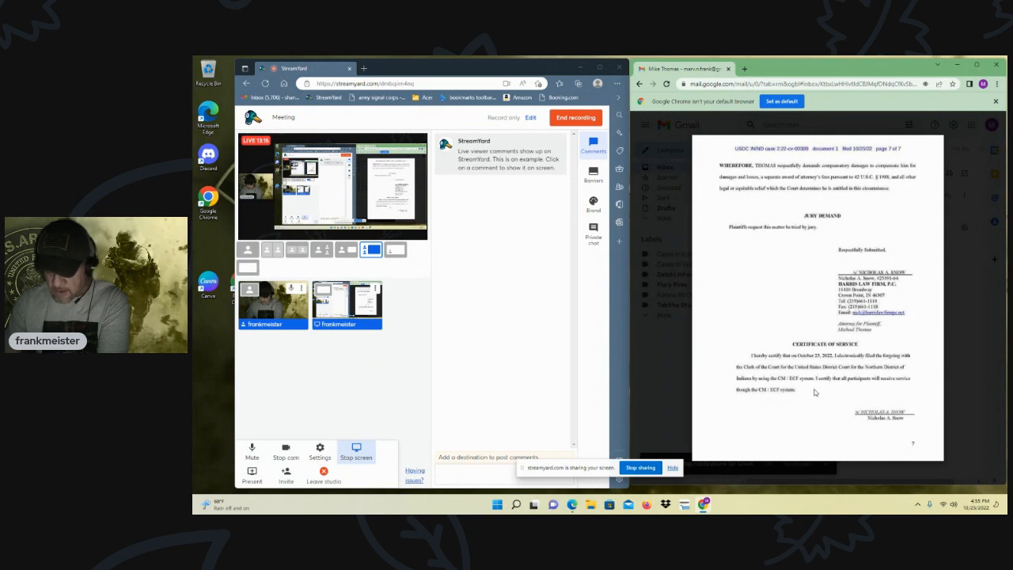